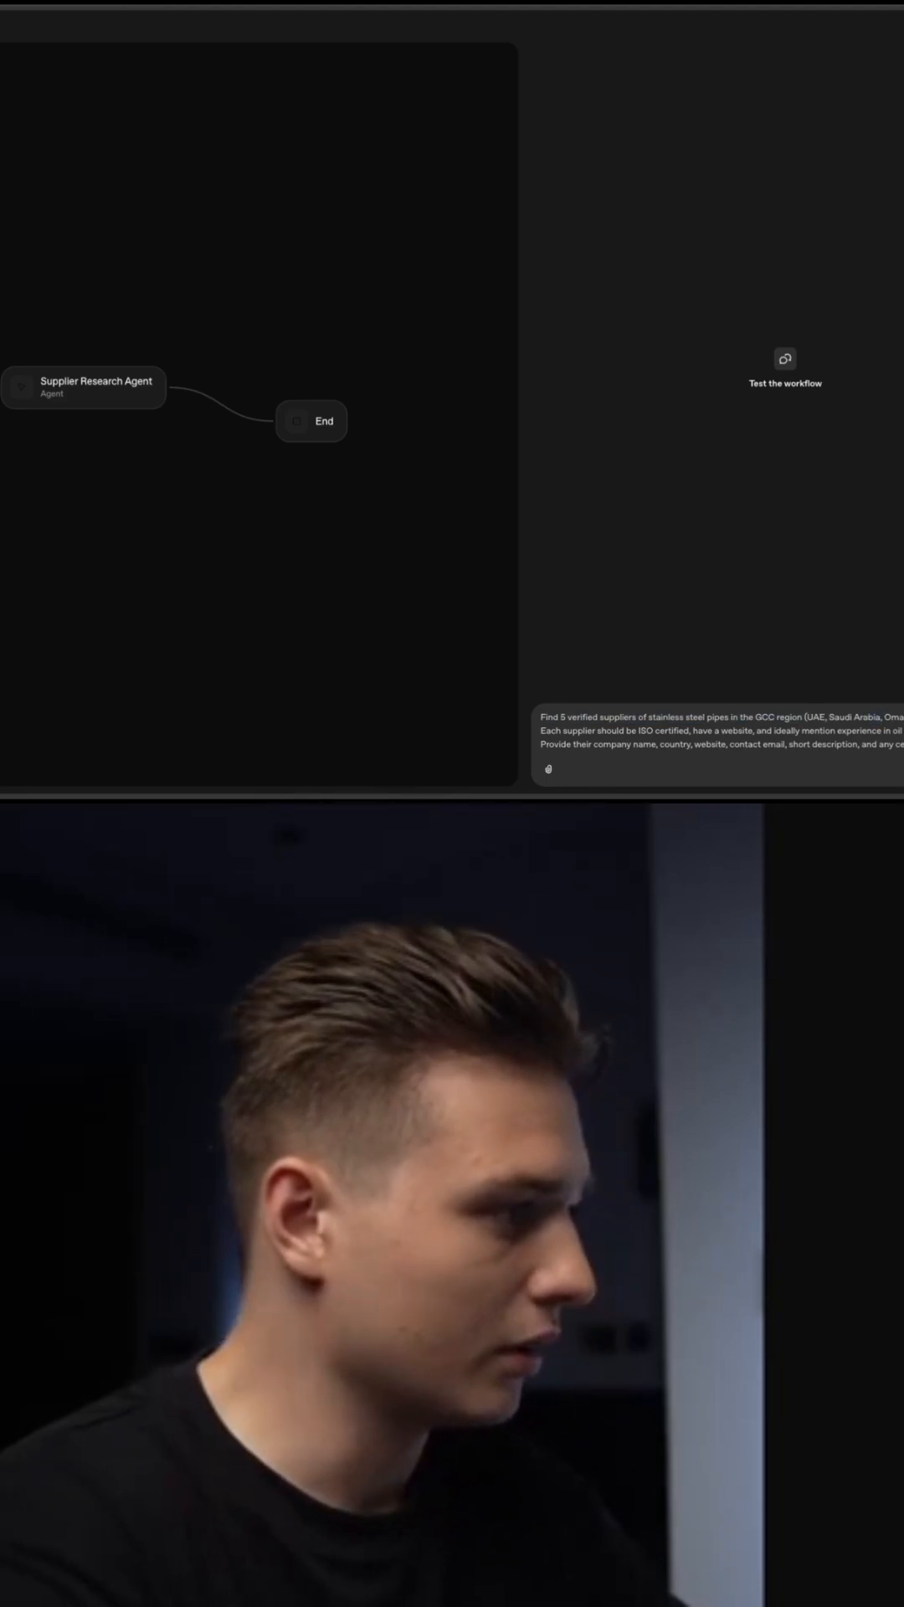
Submit the prompt for verified GCC stainless steel pipe suppliers in the Preview panel
left_click(784, 364)
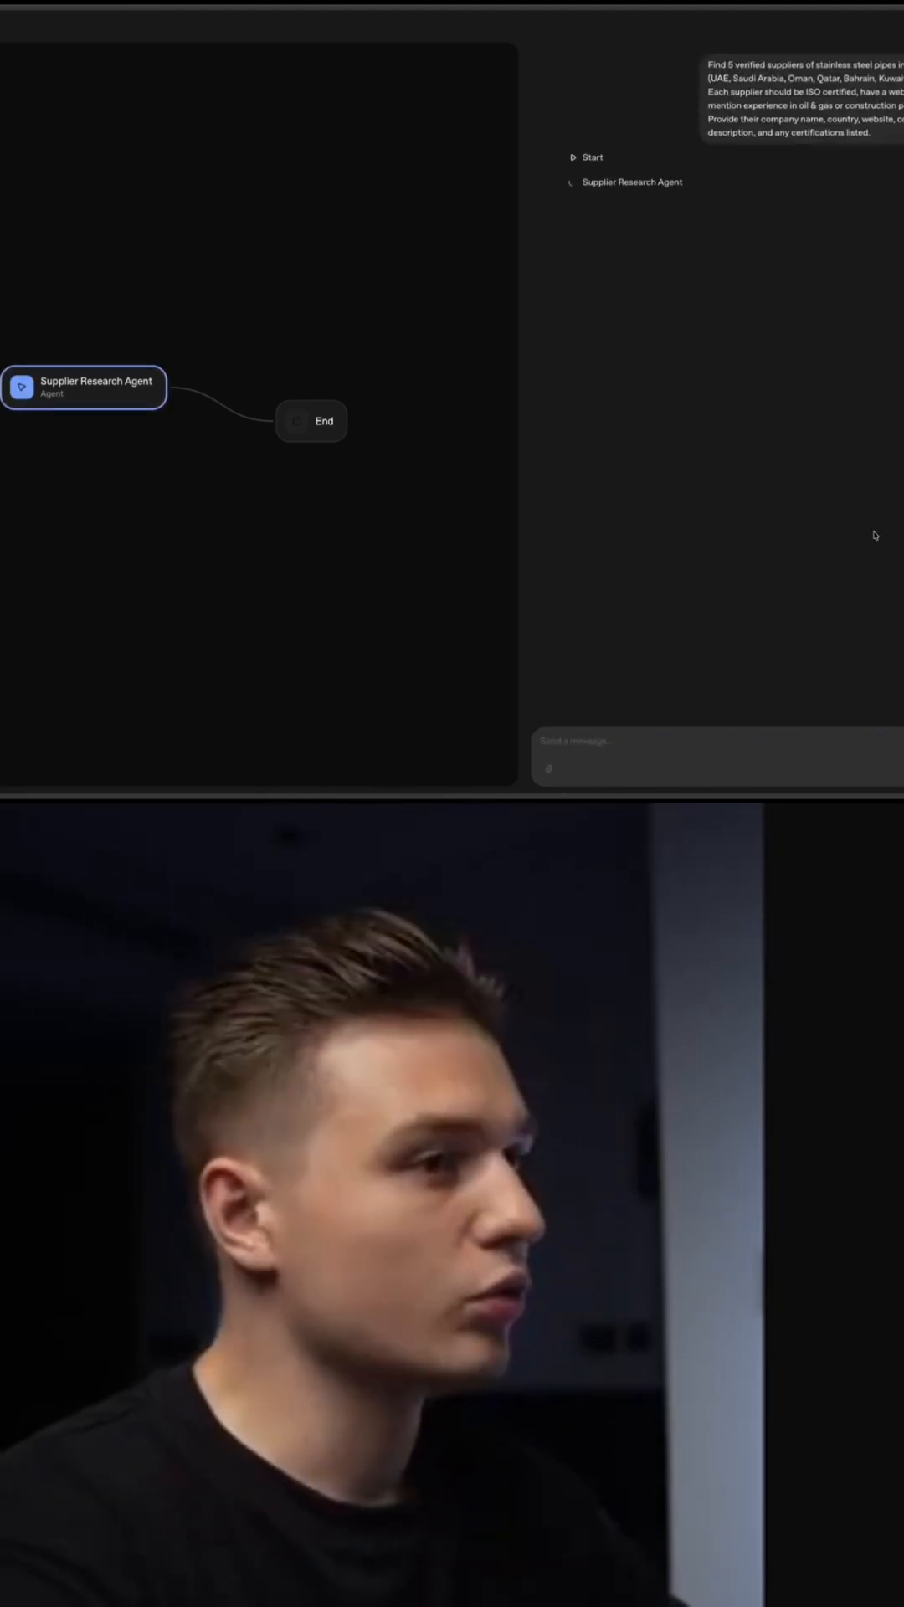